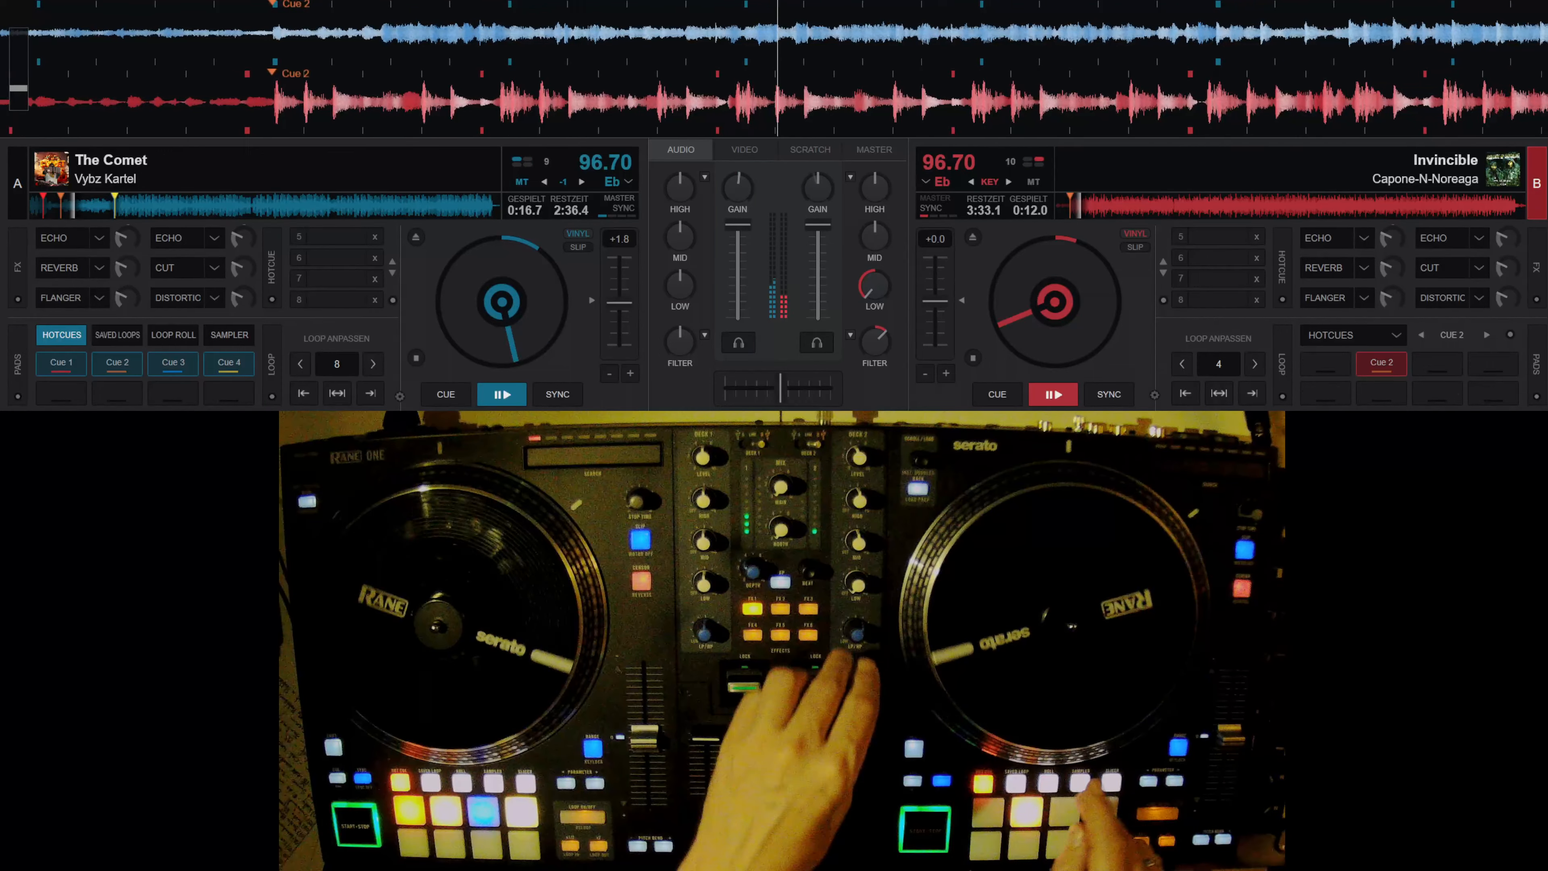
# - Switch deck B's and then deck A's pad sections to sampler mode on the Rane One
pyautogui.click(1352, 334)
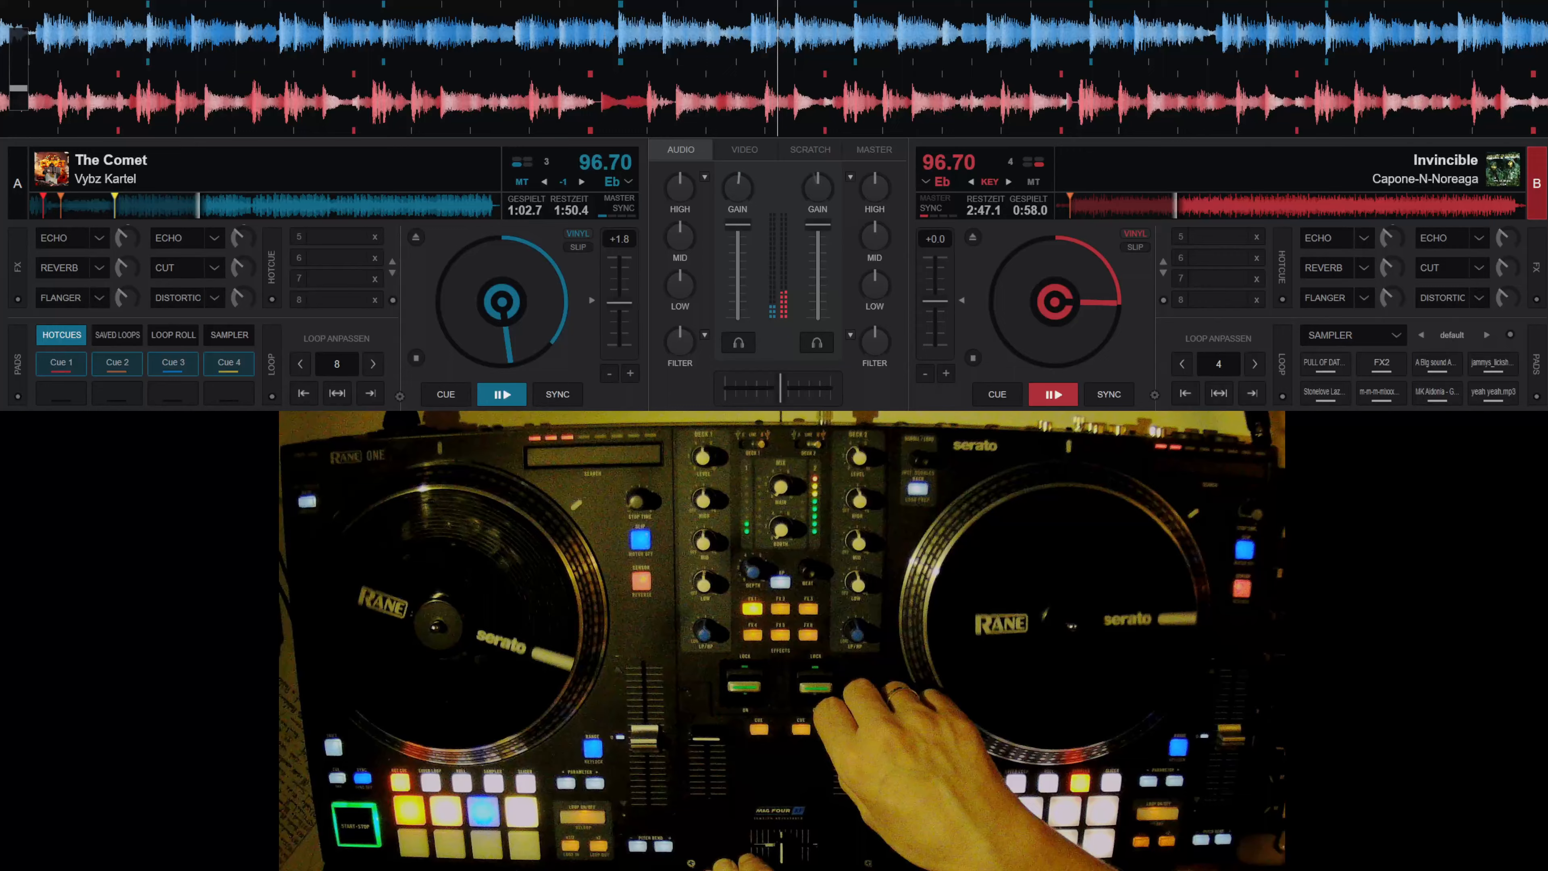
pyautogui.click(228, 334)
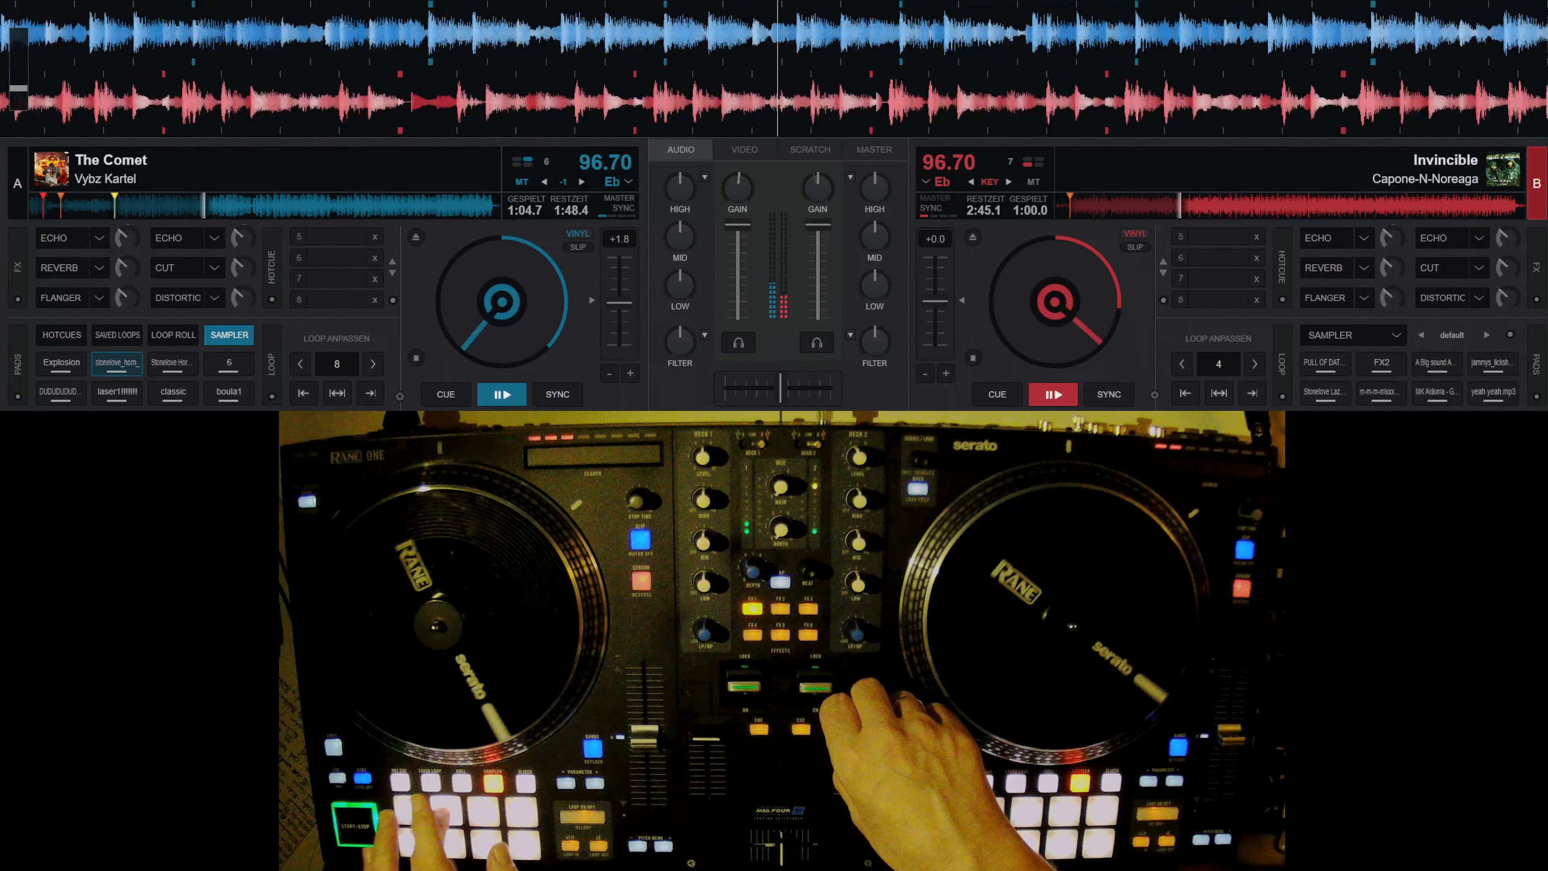